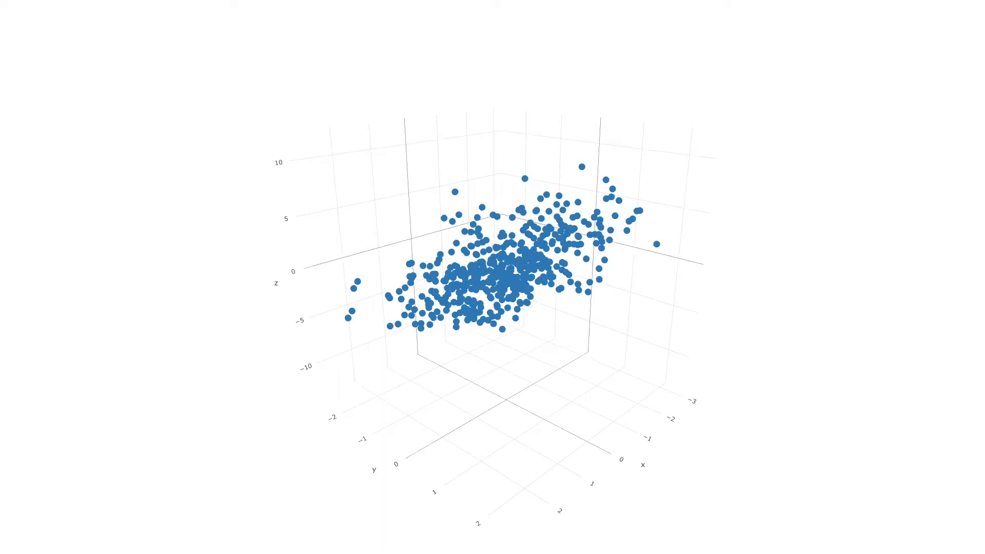
{"action": "mouse_move", "coordinate": [594, 240]}
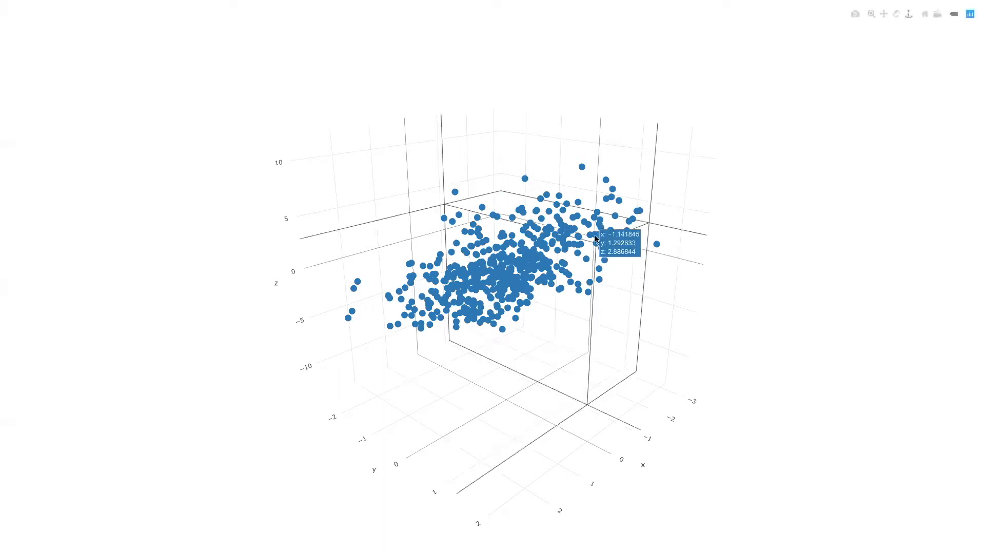
{"action": "mouse_move", "coordinate": [148, 218]}
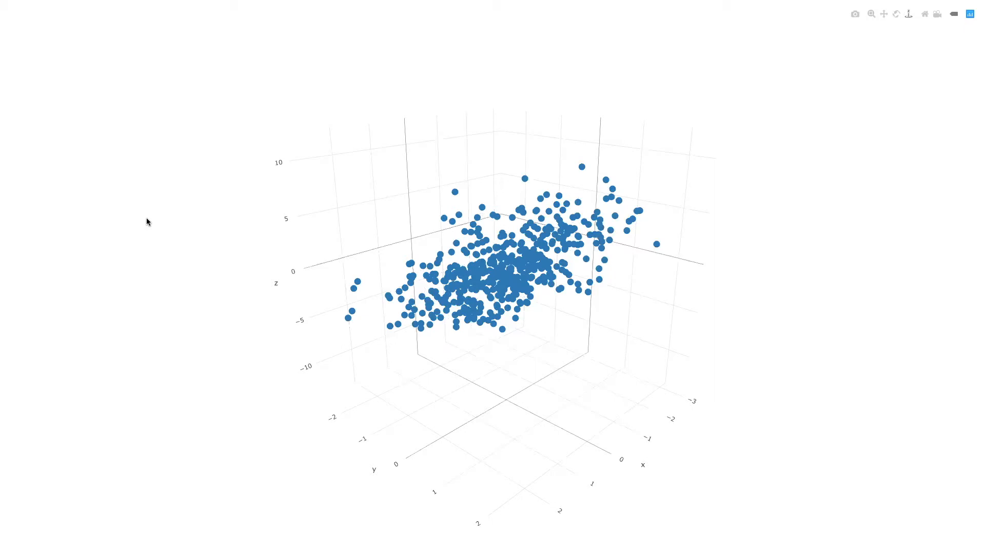
{"action": "mouse_move", "coordinate": [246, 193]}
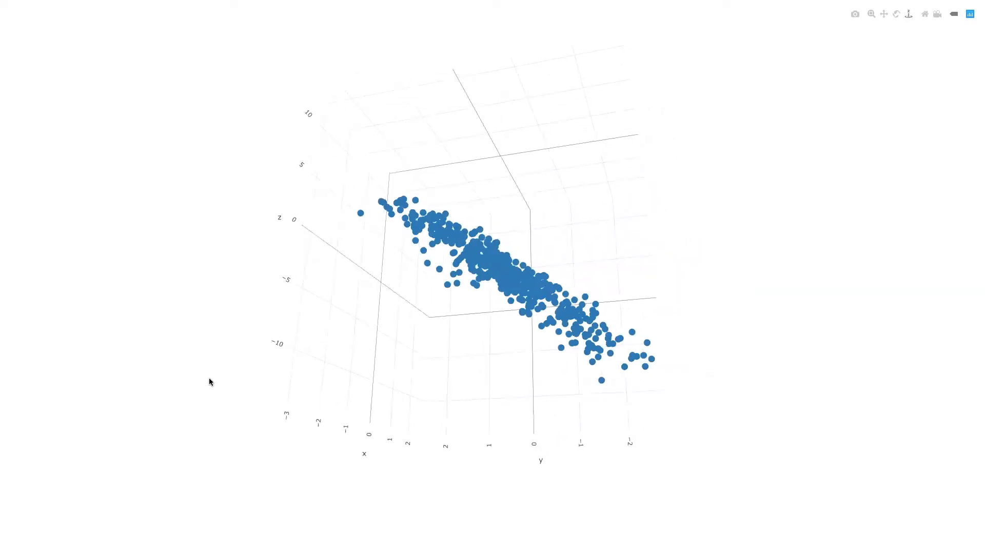
- Orbit the 500-point cloud through a tilted view and round to face its broad side
{"action": "left_click_drag", "start_coordinate": [210, 381], "coordinate": [132, 306]}
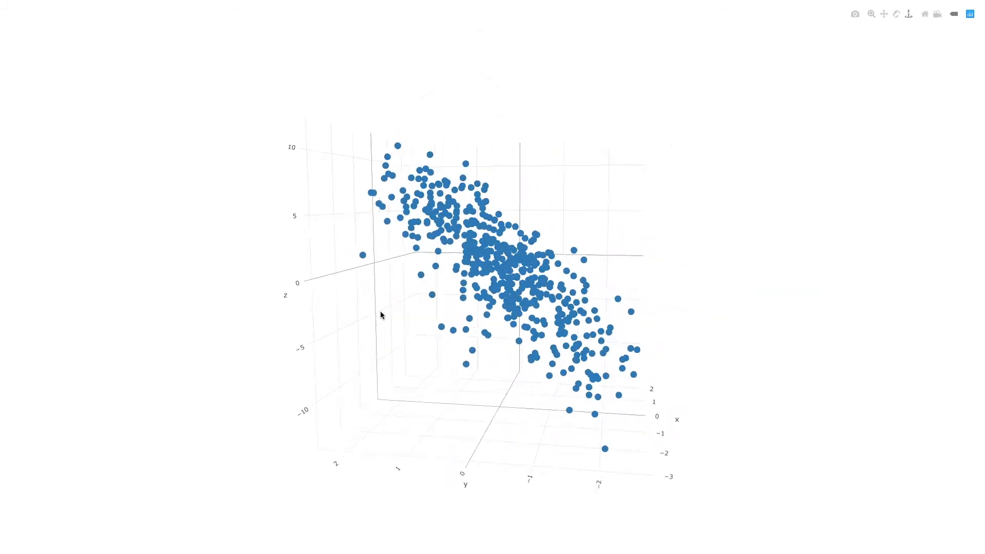
{"action": "left_click_drag", "start_coordinate": [381, 315], "coordinate": [554, 242]}
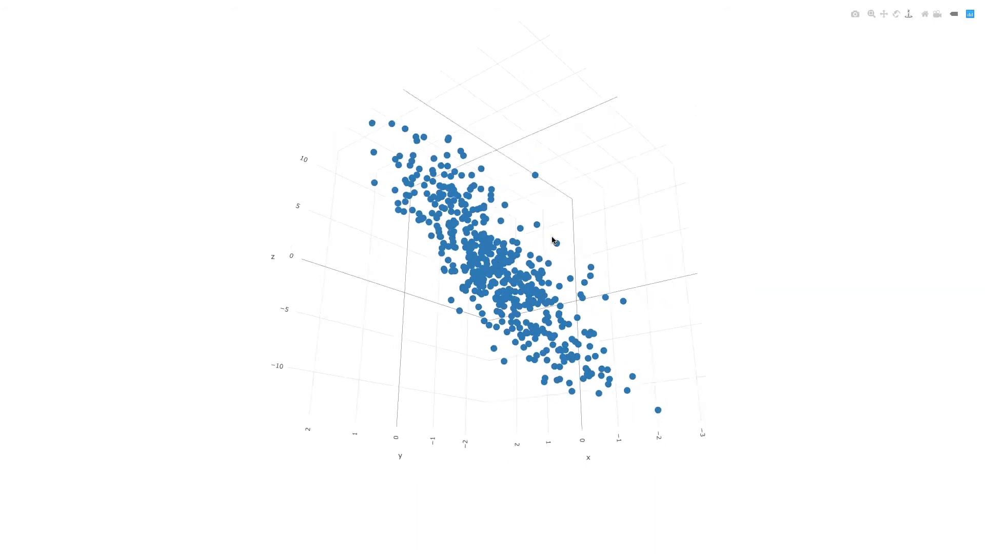
{"action": "left_click_drag", "start_coordinate": [553, 241], "coordinate": [413, 343]}
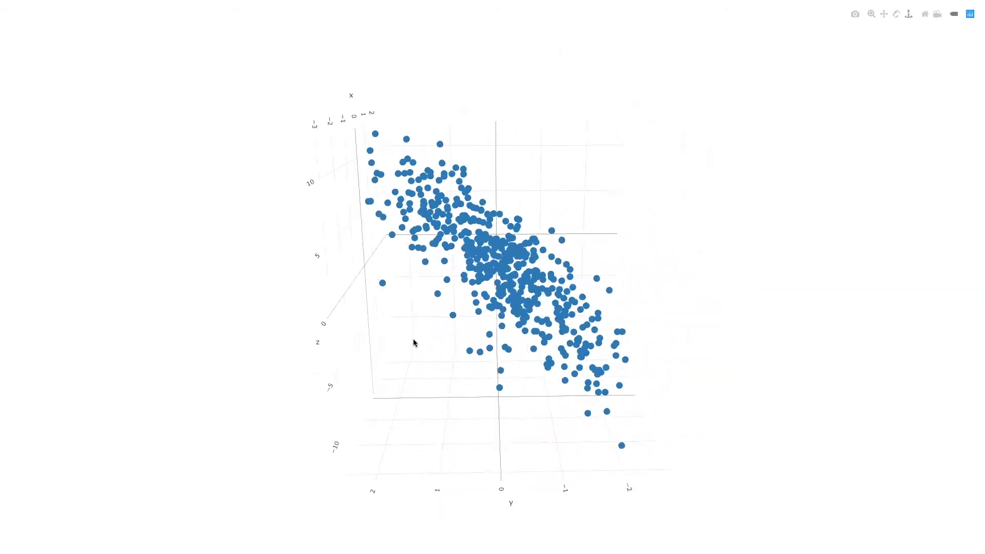
{"action": "left_click_drag", "start_coordinate": [413, 342], "coordinate": [288, 339]}
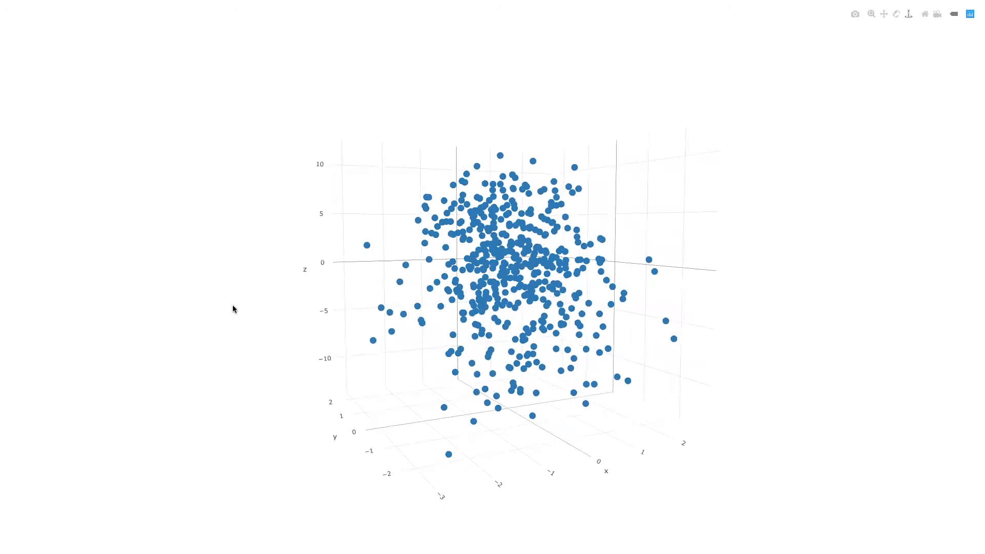
{"action": "mouse_move", "coordinate": [233, 313]}
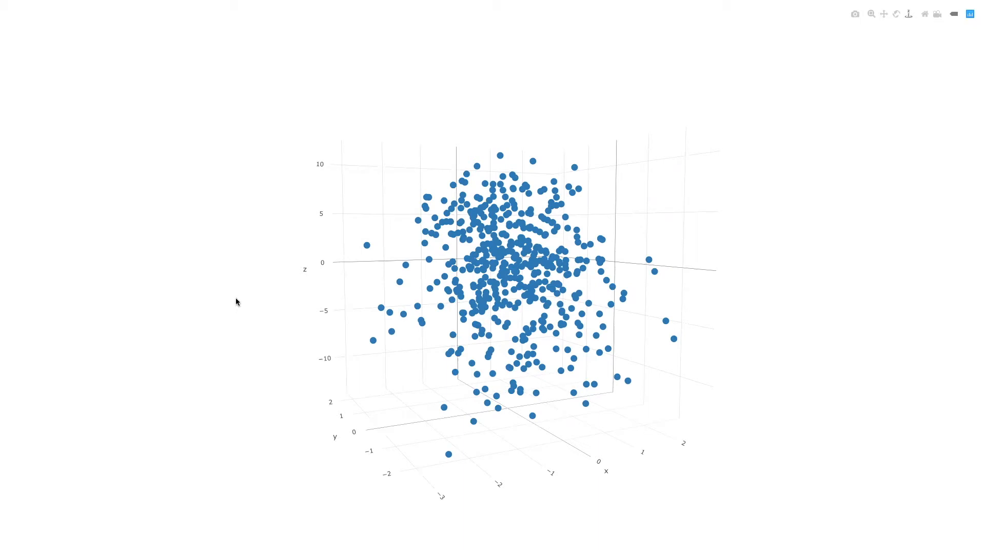
{"action": "mouse_move", "coordinate": [233, 303]}
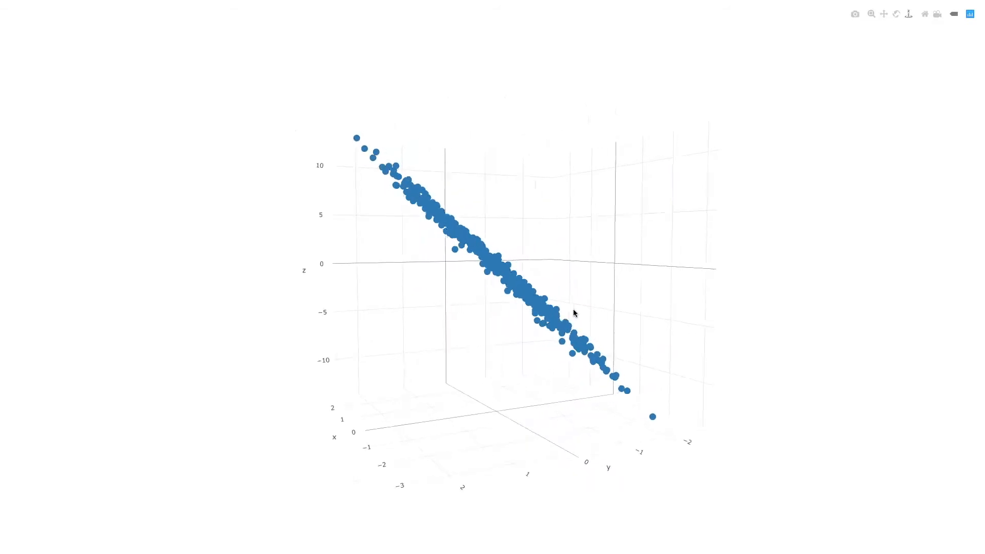
- Rotate the cloud so it alternates between a thin edge-on line and a wide spread, ending tilted
{"action": "left_click_drag", "start_coordinate": [571, 313], "coordinate": [602, 326]}
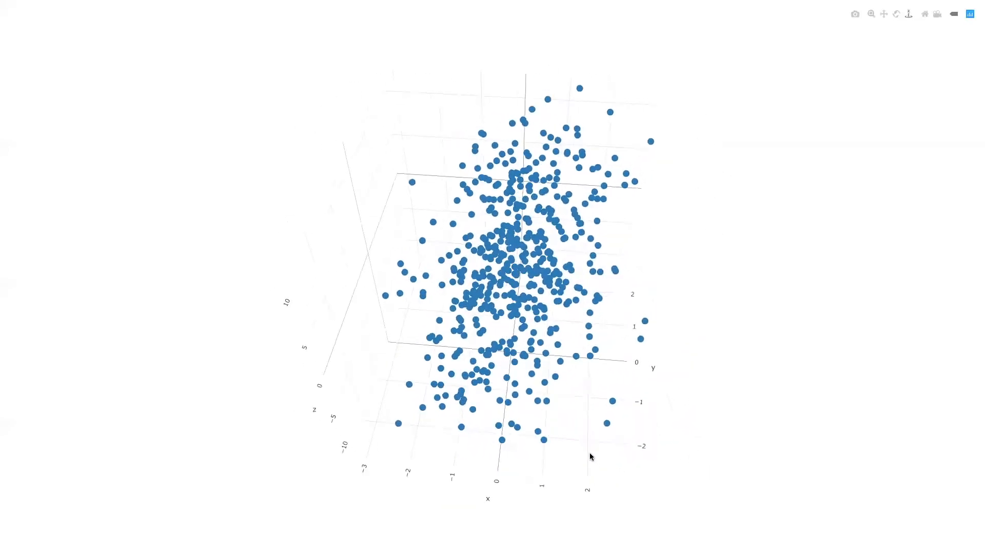
{"action": "left_click_drag", "start_coordinate": [591, 456], "coordinate": [604, 452]}
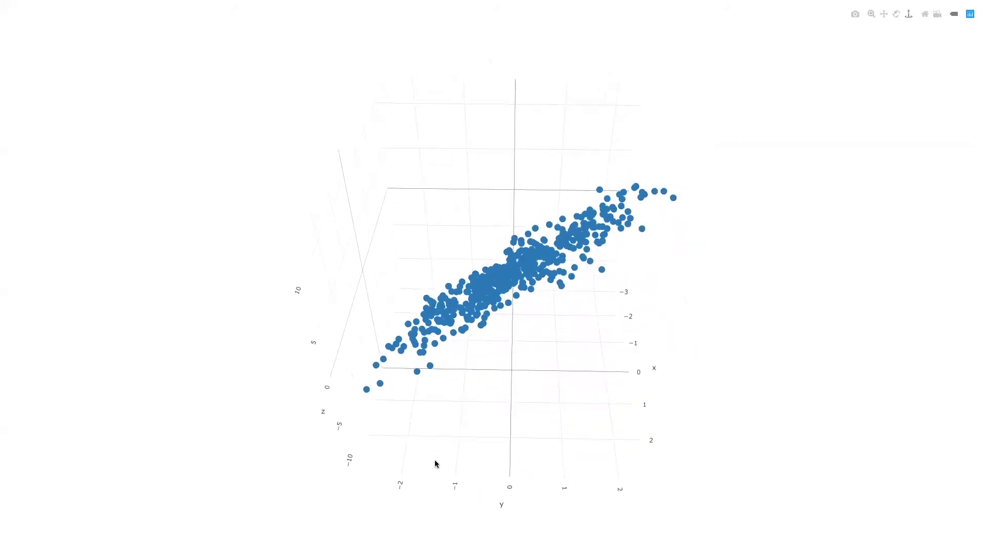
{"action": "left_click_drag", "start_coordinate": [436, 464], "coordinate": [444, 371]}
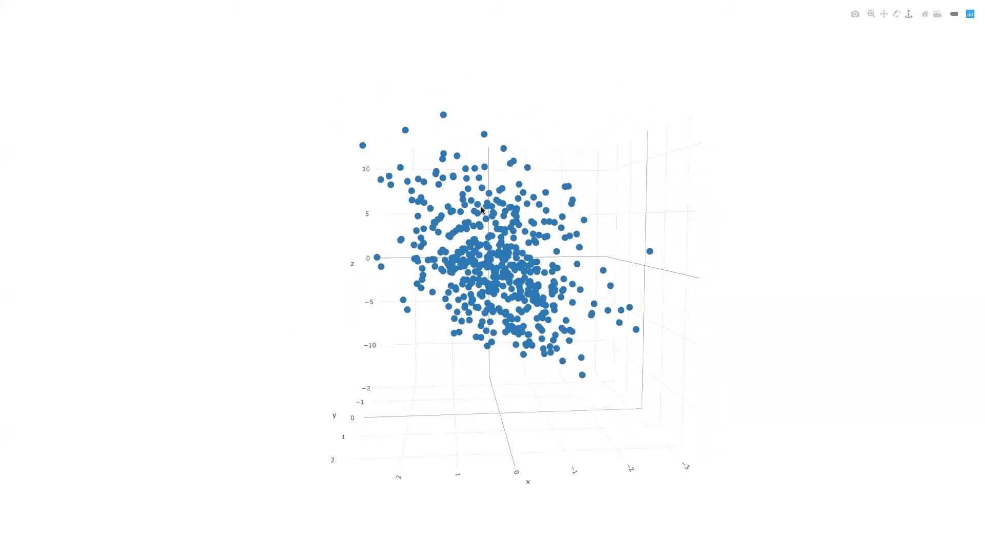
{"action": "left_click_drag", "start_coordinate": [483, 210], "coordinate": [467, 189]}
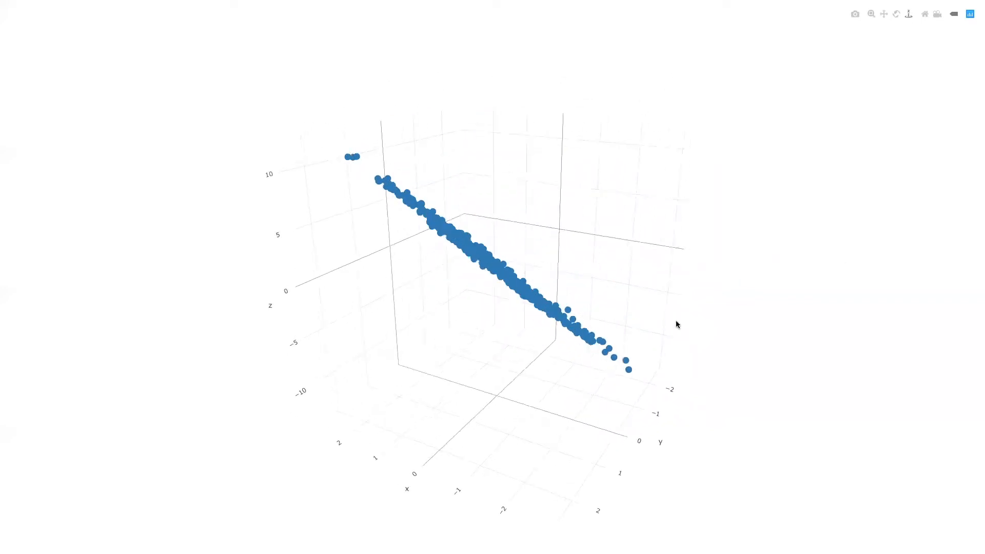
{"action": "left_click_drag", "start_coordinate": [677, 324], "coordinate": [493, 436]}
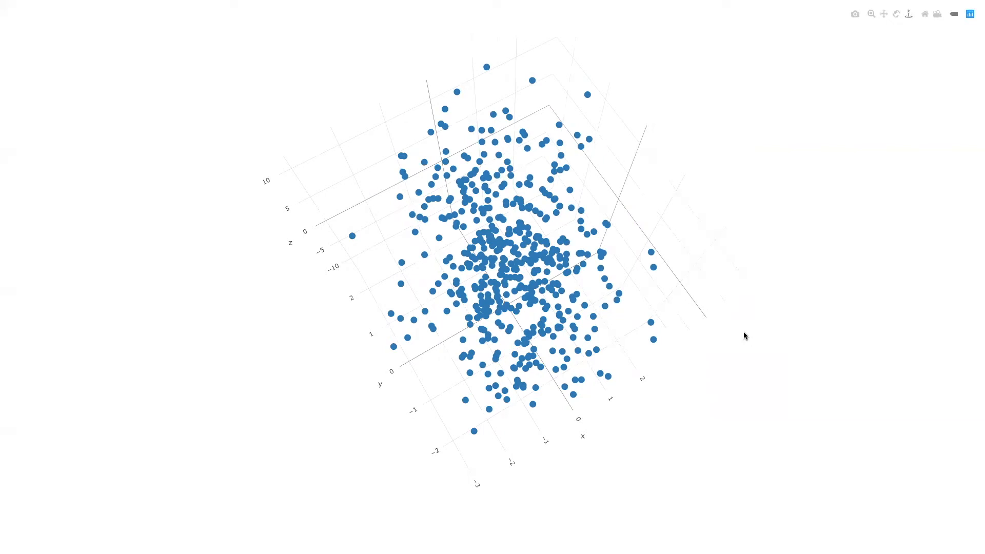
{"action": "mouse_move", "coordinate": [762, 349]}
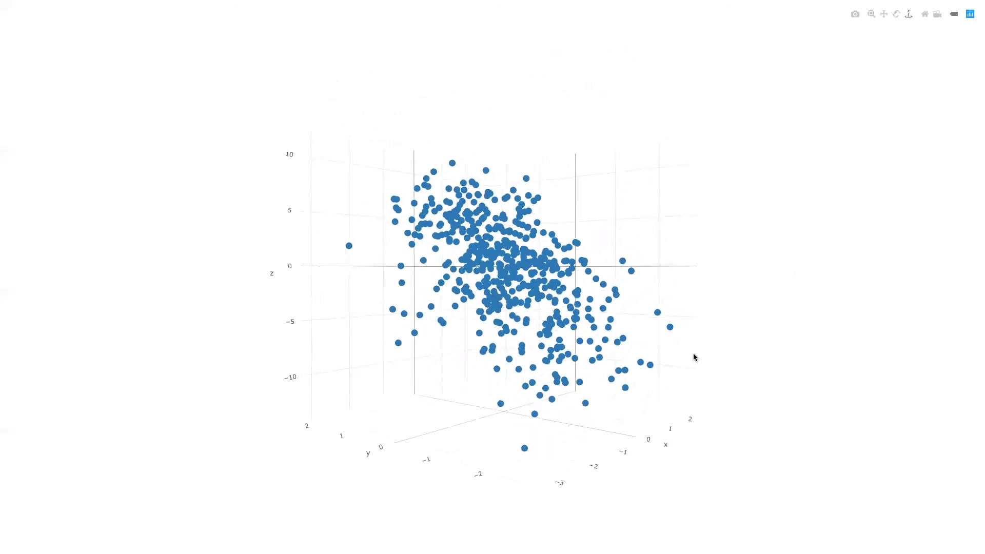
- Tilt the camera to look down on the face-on cloud and inspect one point's x, y, z values
{"action": "left_click_drag", "start_coordinate": [694, 357], "coordinate": [666, 437]}
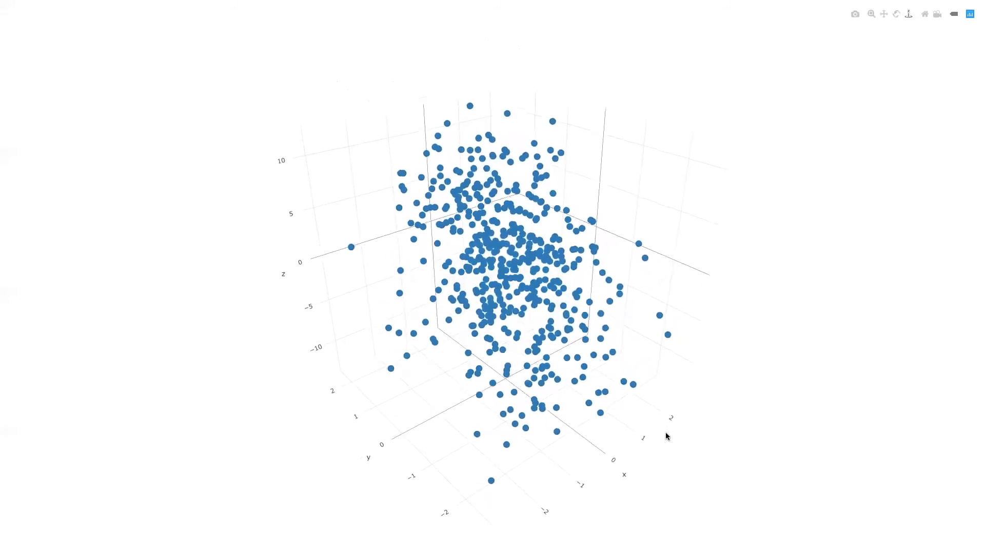
{"action": "left_click_drag", "start_coordinate": [665, 437], "coordinate": [647, 452]}
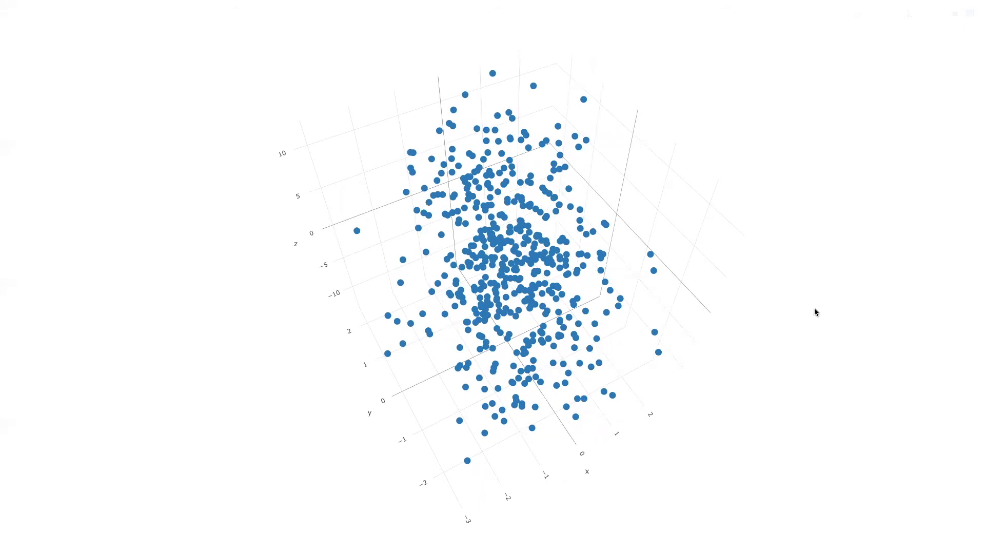
{"action": "mouse_move", "coordinate": [503, 263]}
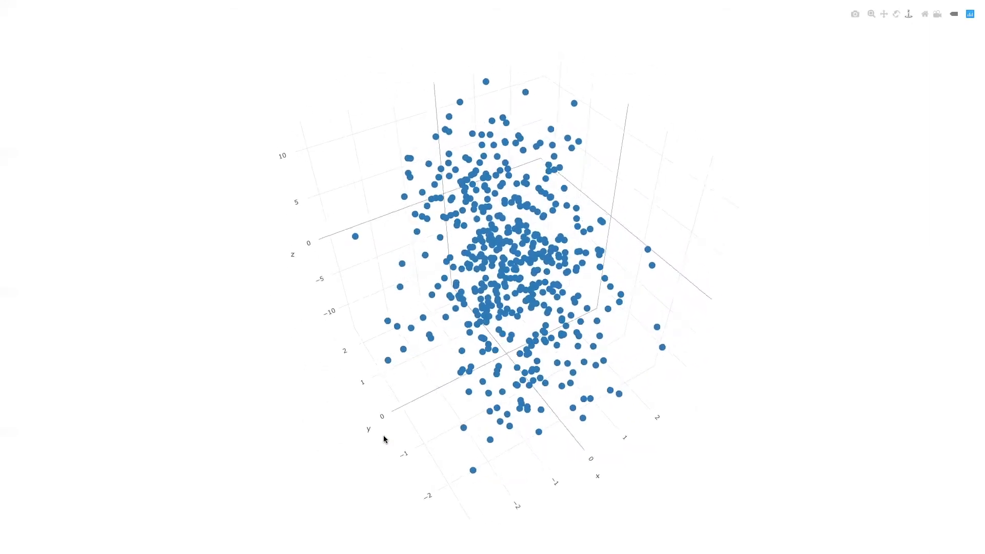
{"action": "left_click_drag", "start_coordinate": [383, 438], "coordinate": [578, 373]}
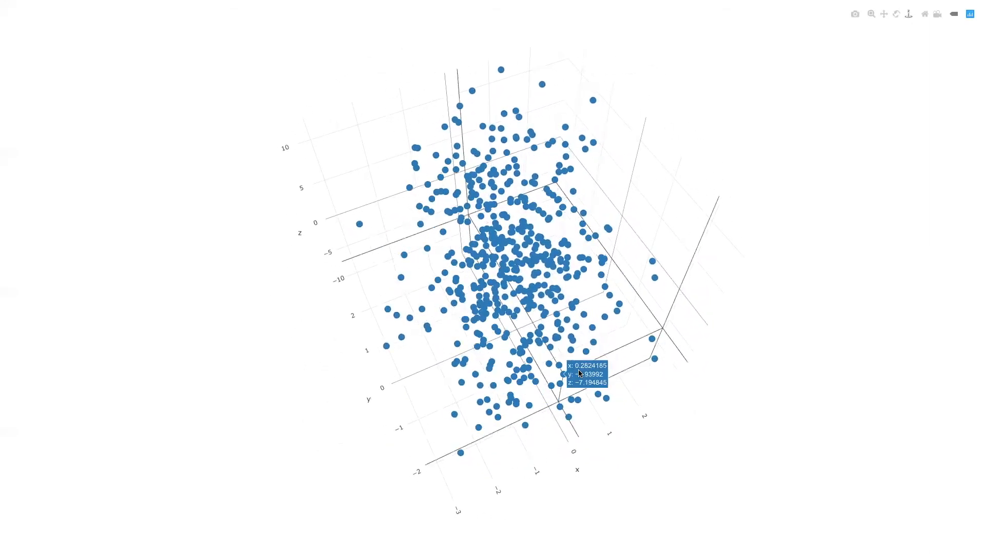